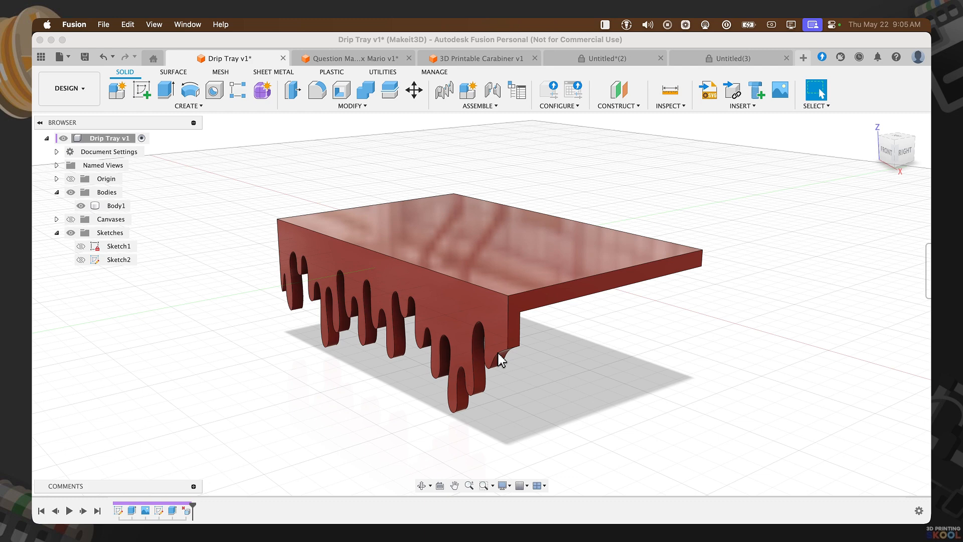
mouse_move(501, 360)
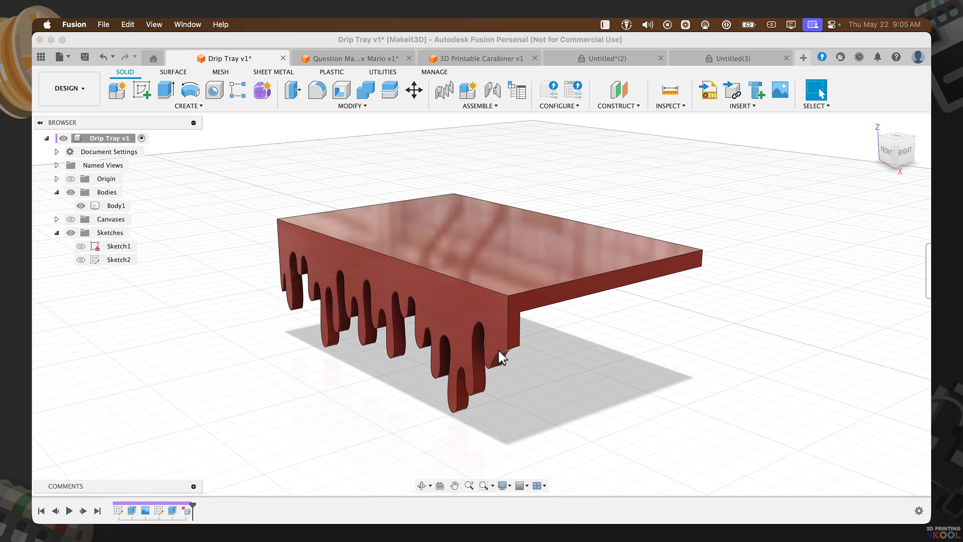
Step: Switch to the Untitled(3) design and begin a sketch on the XY ground plane
left_click(730, 57)
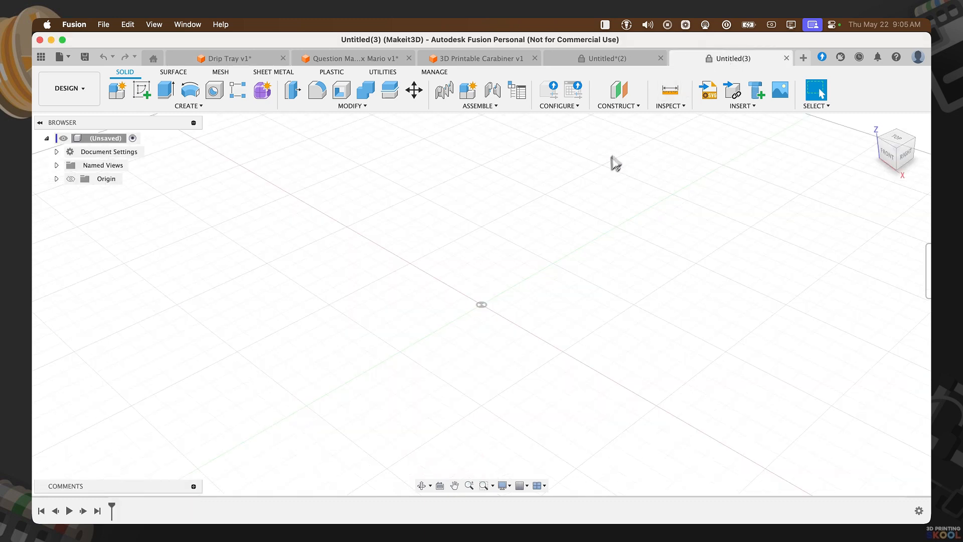
mouse_move(188, 106)
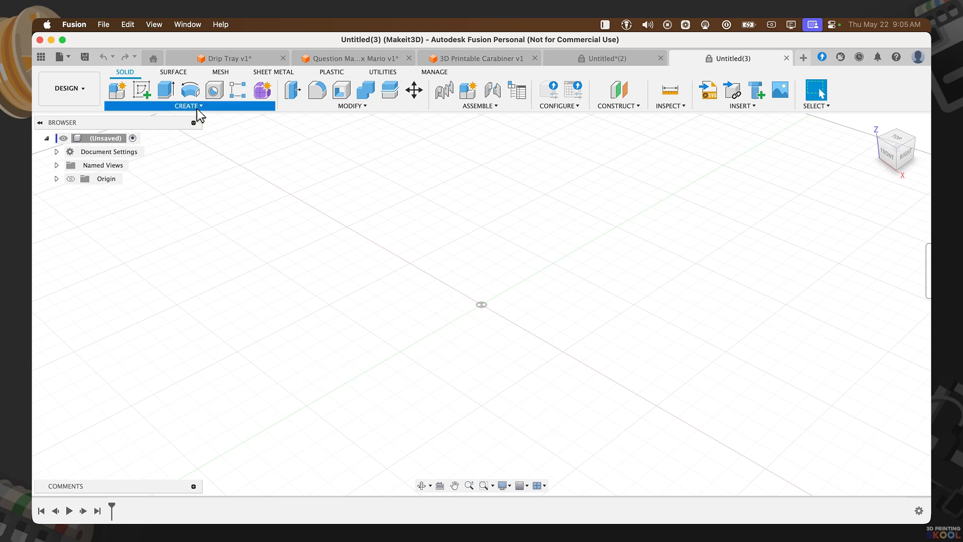
left_click(141, 90)
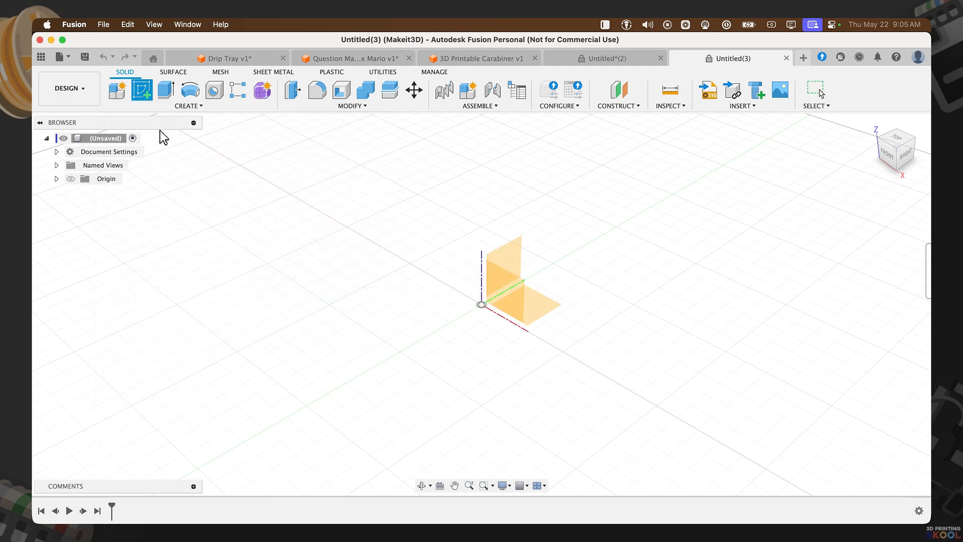
left_click(116, 90)
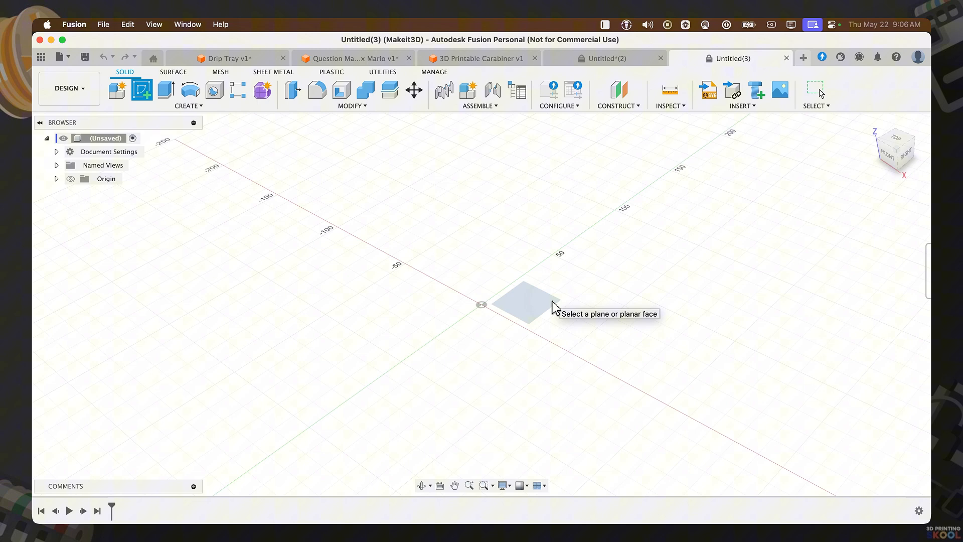
left_click(520, 301)
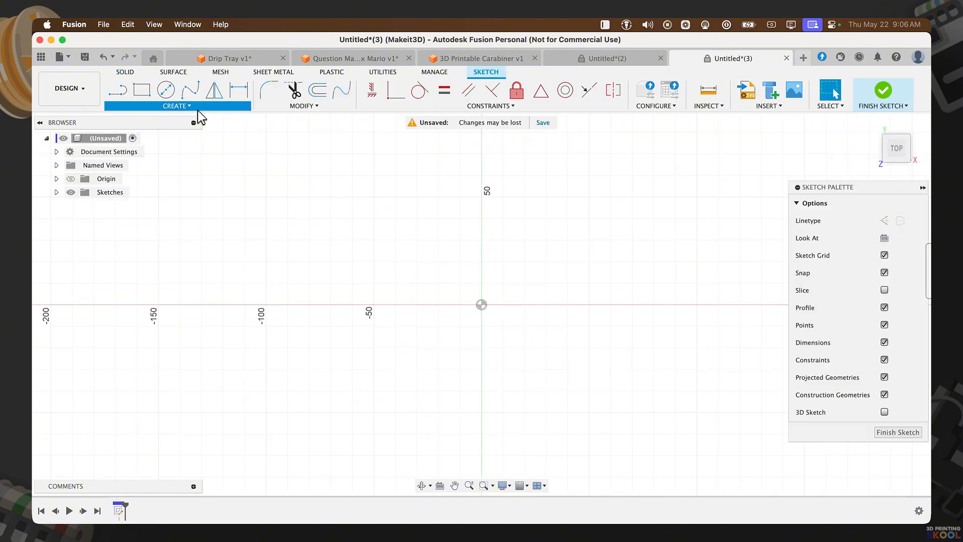
Step: Draw a center rectangle on the origin sized 120 mm by 76 mm
left_click(176, 106)
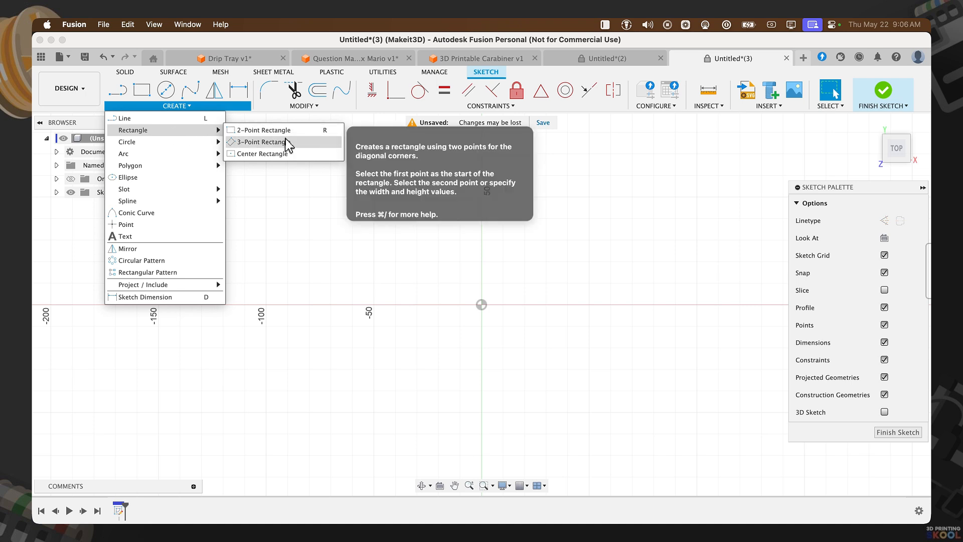
left_click(253, 130)
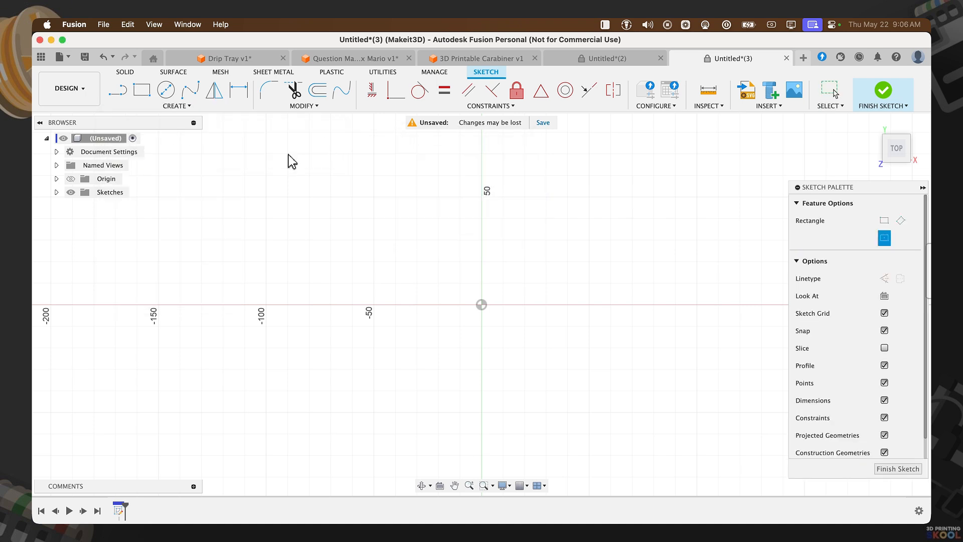
mouse_move(482, 305)
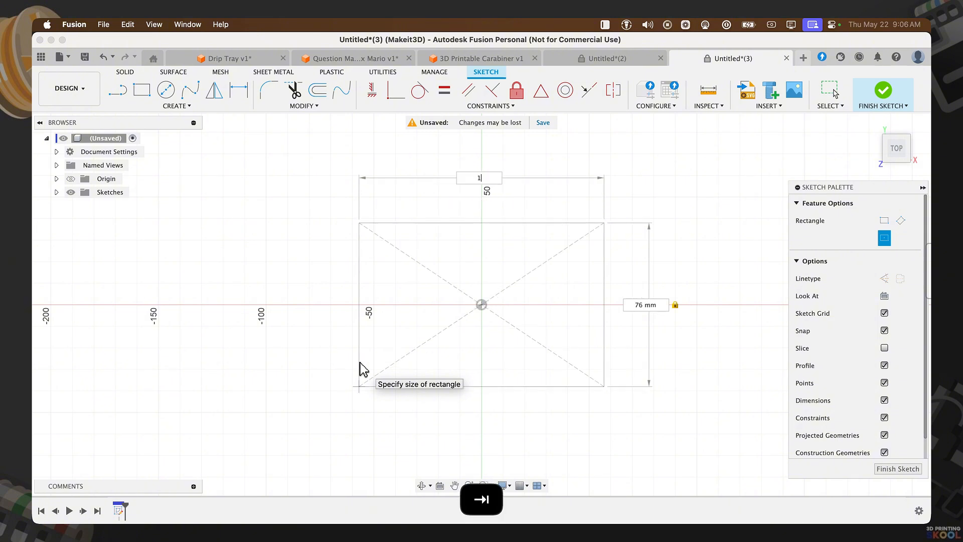
type("120")
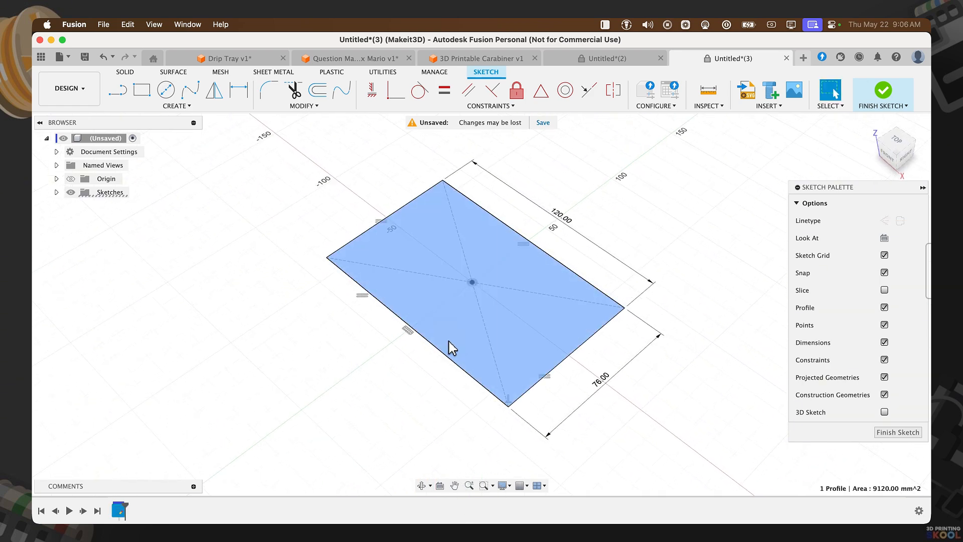
Step: Extrude the rectangle profile 5 mm into a thin solid plate
key("e")
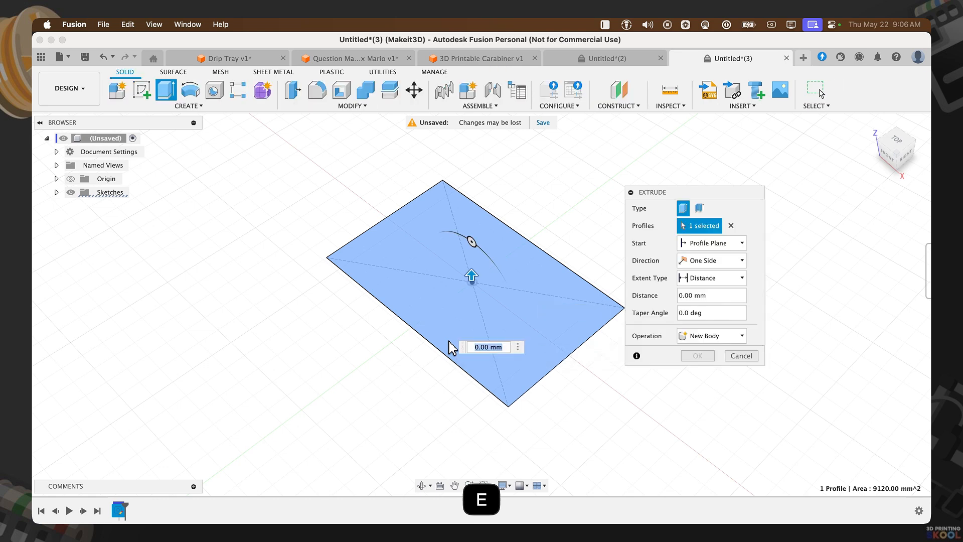
type("5")
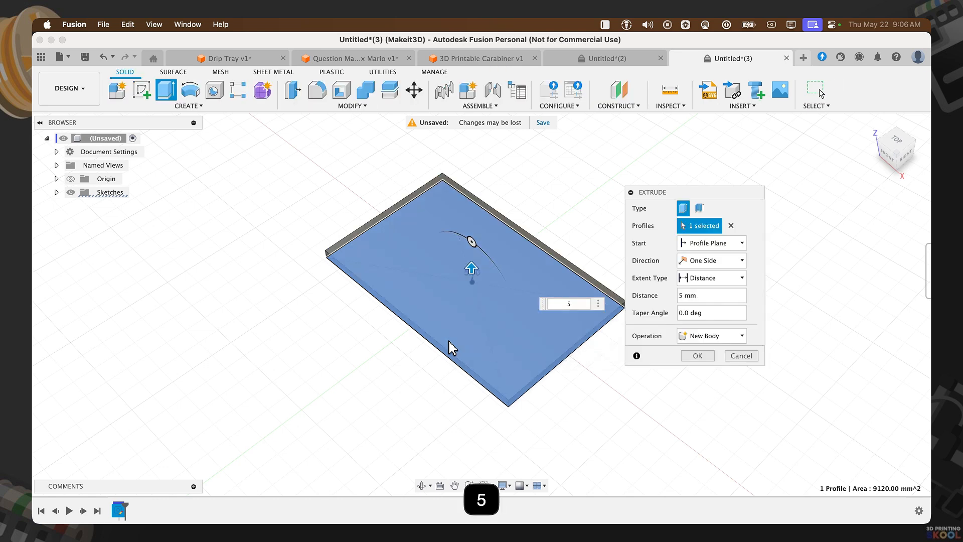
left_click(697, 356)
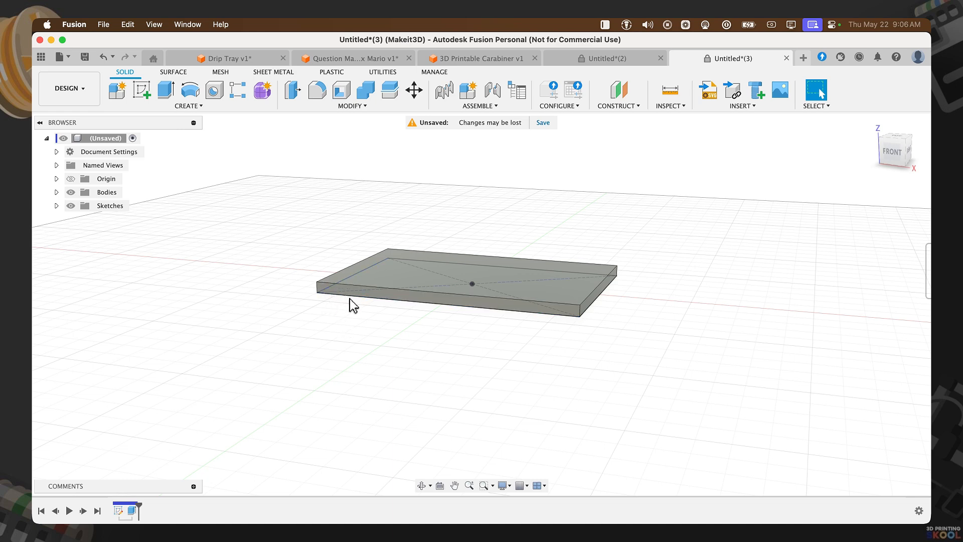
Step: Hide Sketch1 and insert the dripping-paint image as a canvas on the plate's front face
left_click(56, 205)
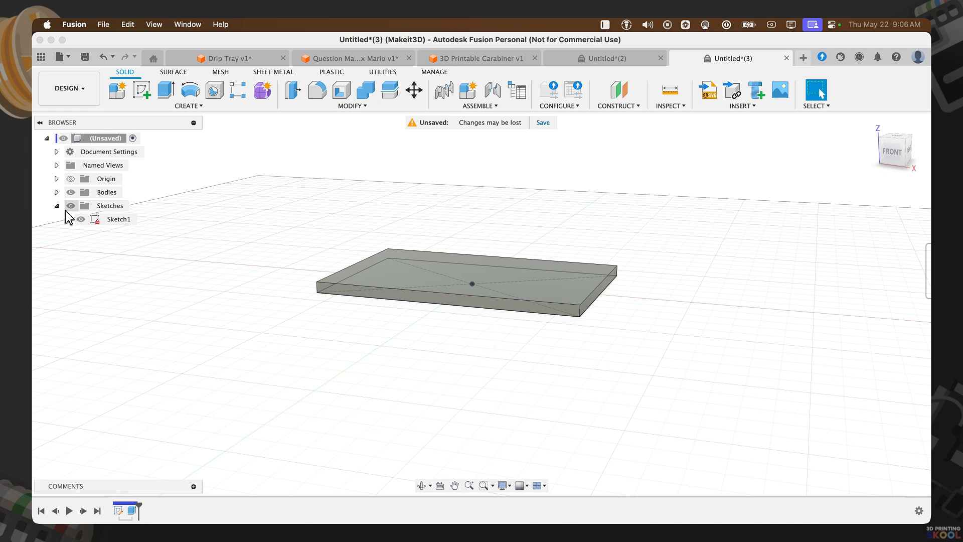
left_click(80, 219)
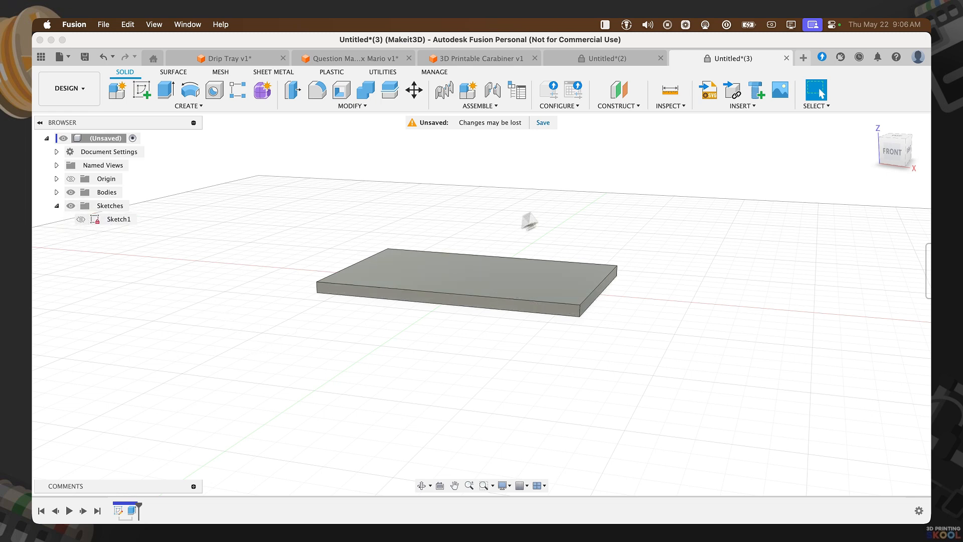
left_click(781, 91)
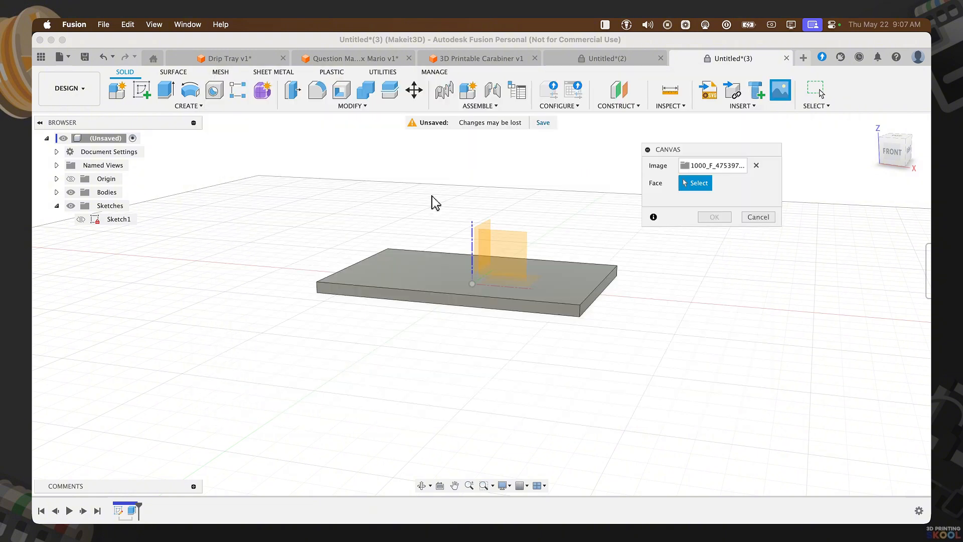
mouse_move(435, 202)
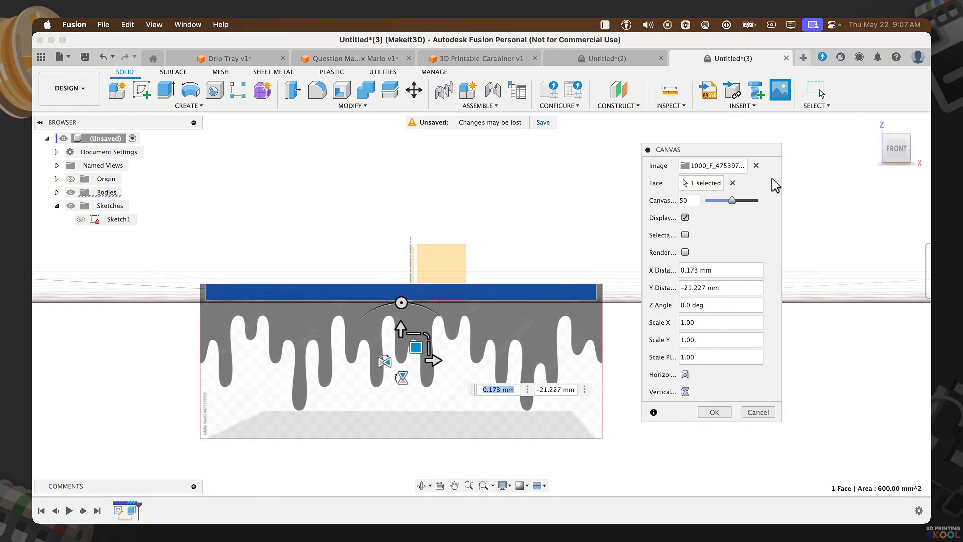
left_click(713, 411)
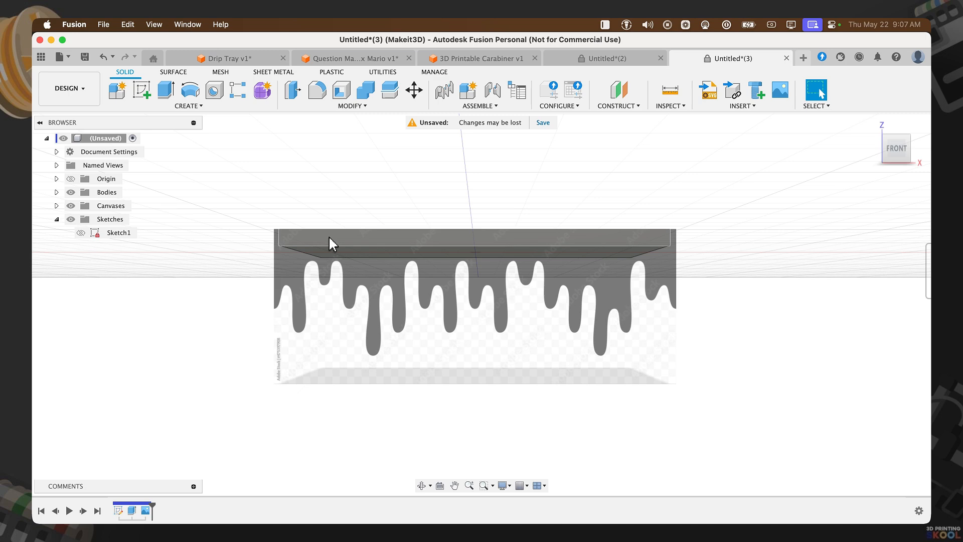
mouse_move(313, 254)
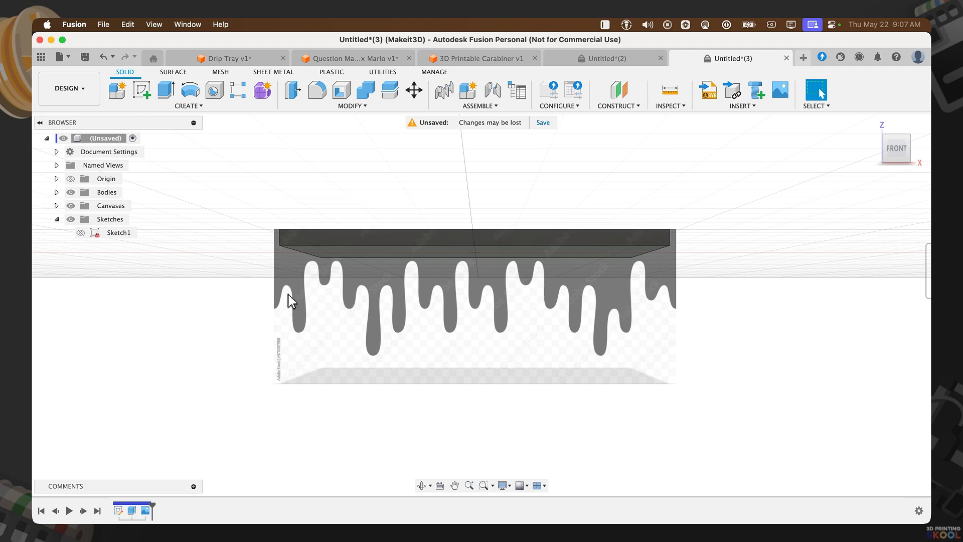
mouse_move(315, 273)
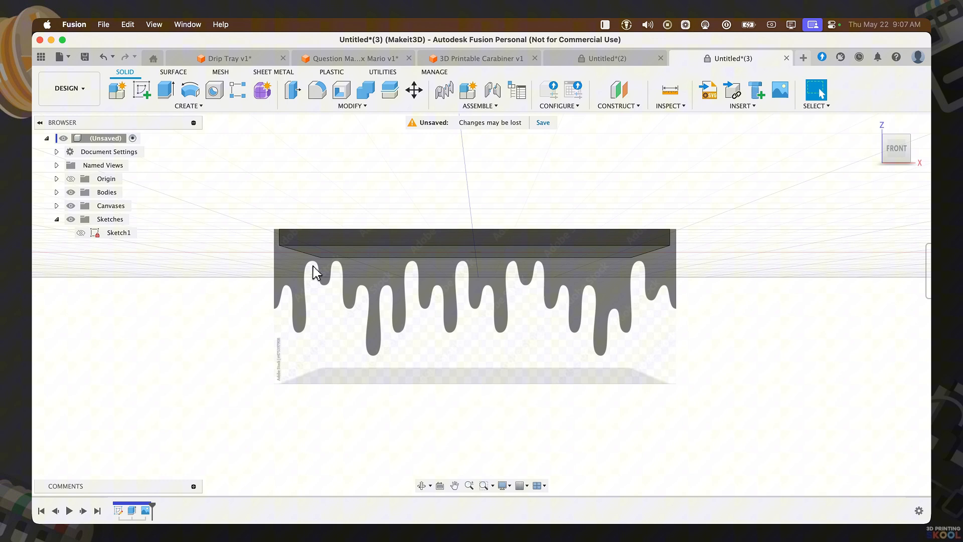
mouse_move(343, 342)
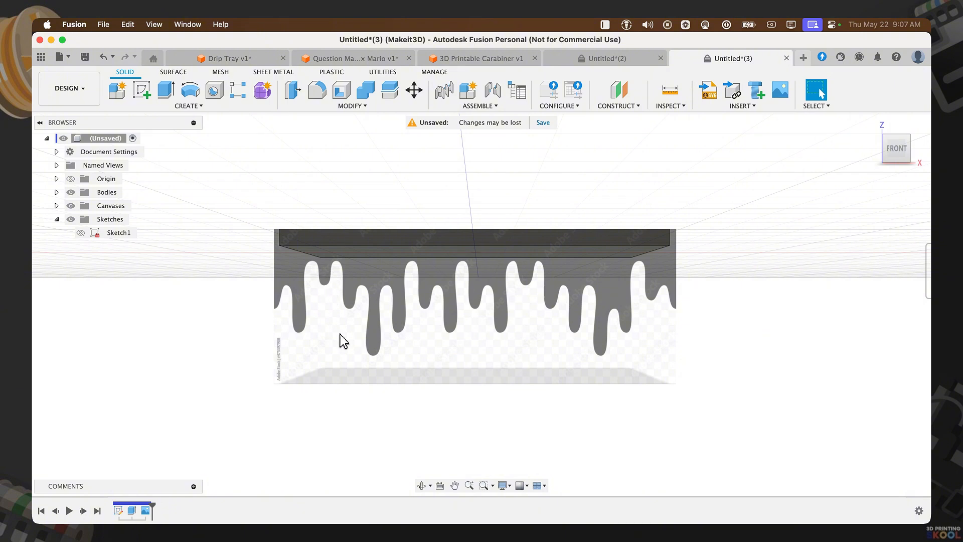
Step: Start Sketch2 on the plate's front face and draw a line down the canvas's left edge
left_click(142, 91)
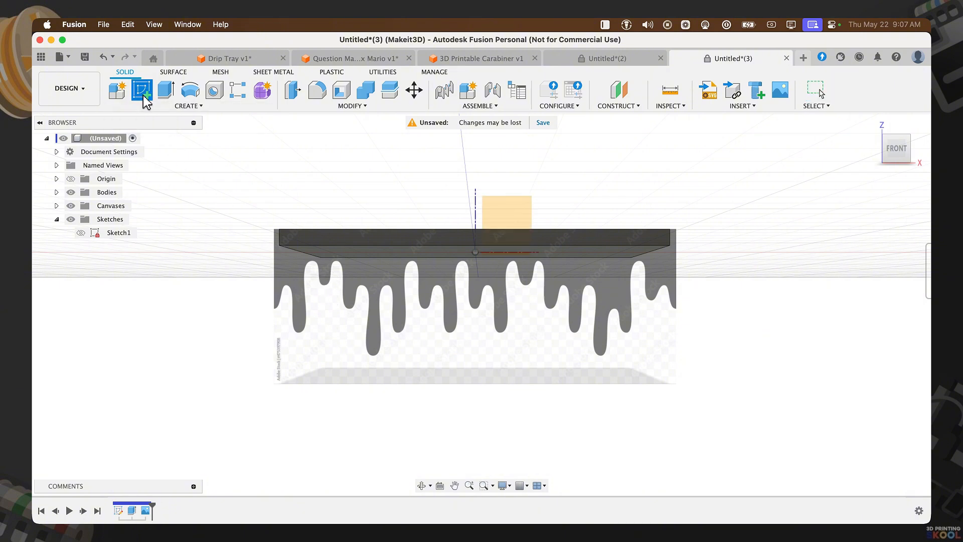
left_click(140, 90)
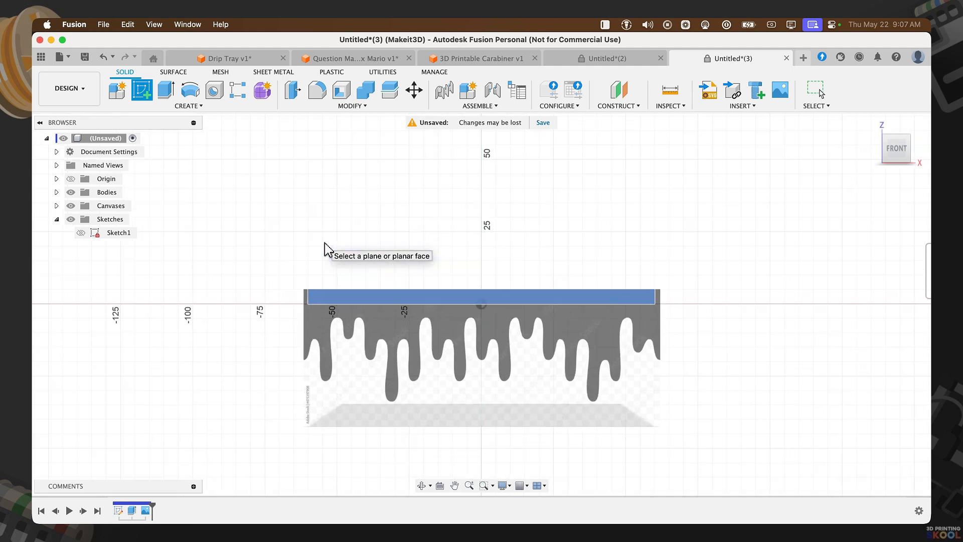
left_click(481, 296)
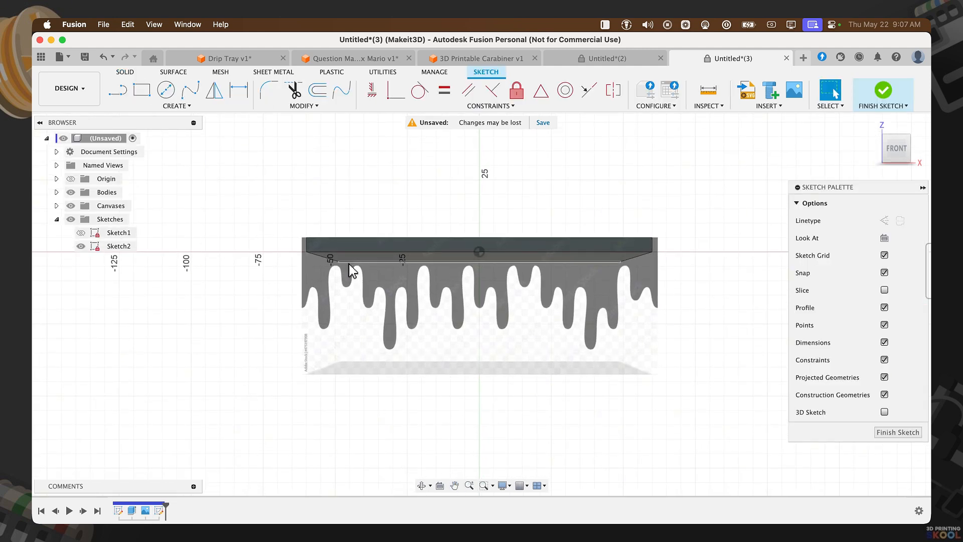
key("l")
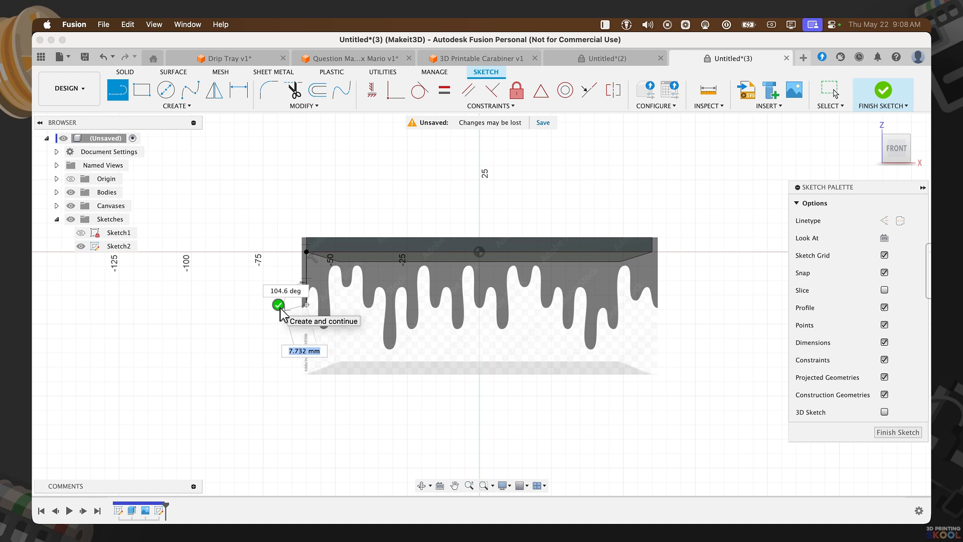
left_click(279, 304)
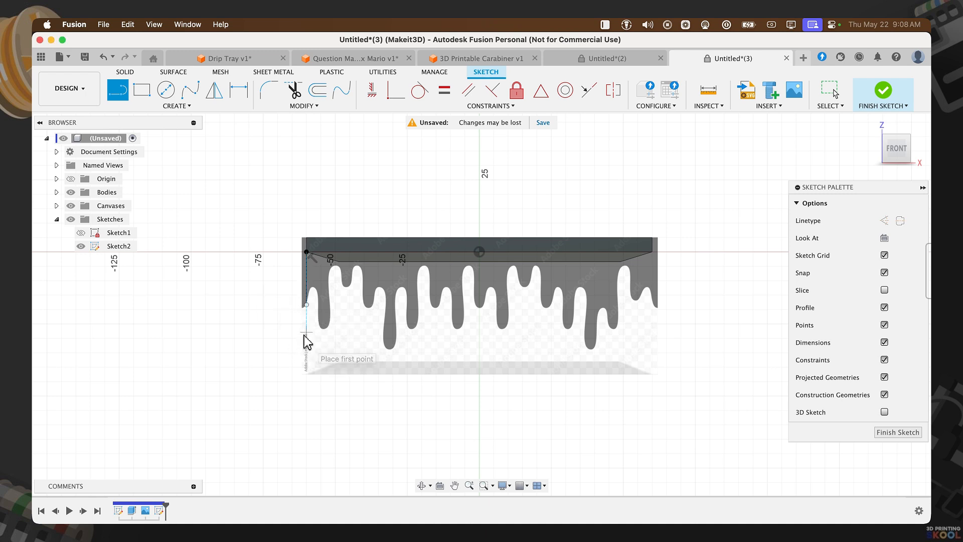
mouse_move(308, 338)
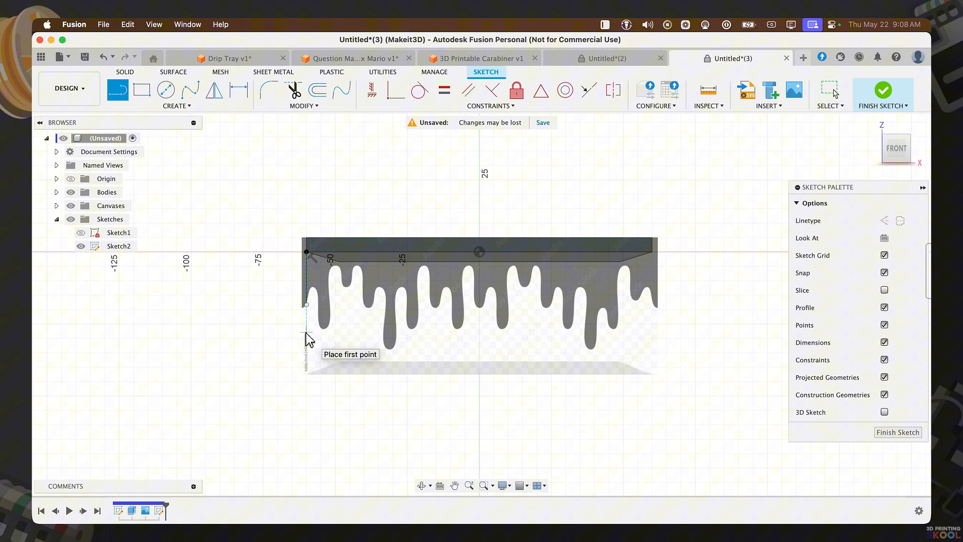
Step: Trace the drip outline with a control point spline, placing points along each drip's curve and tip
key("s")
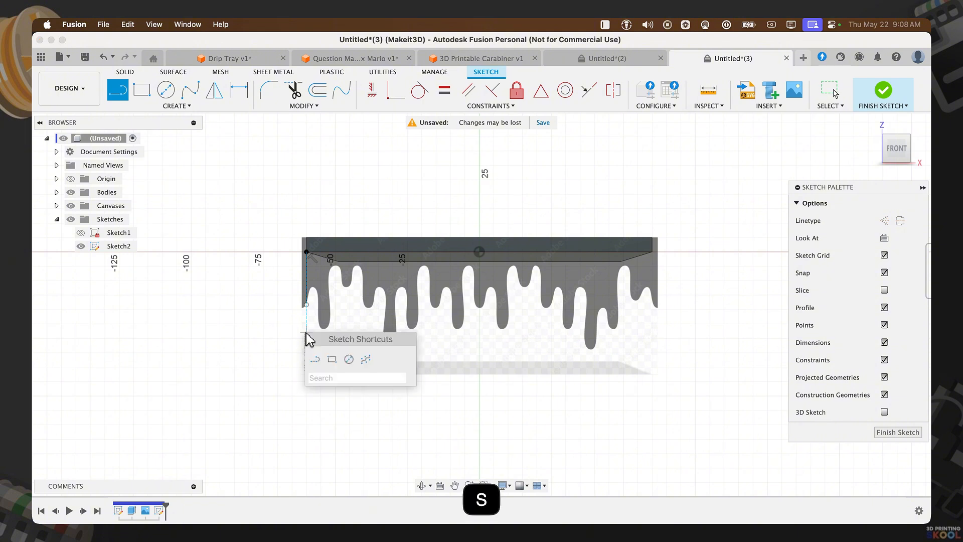
type("control")
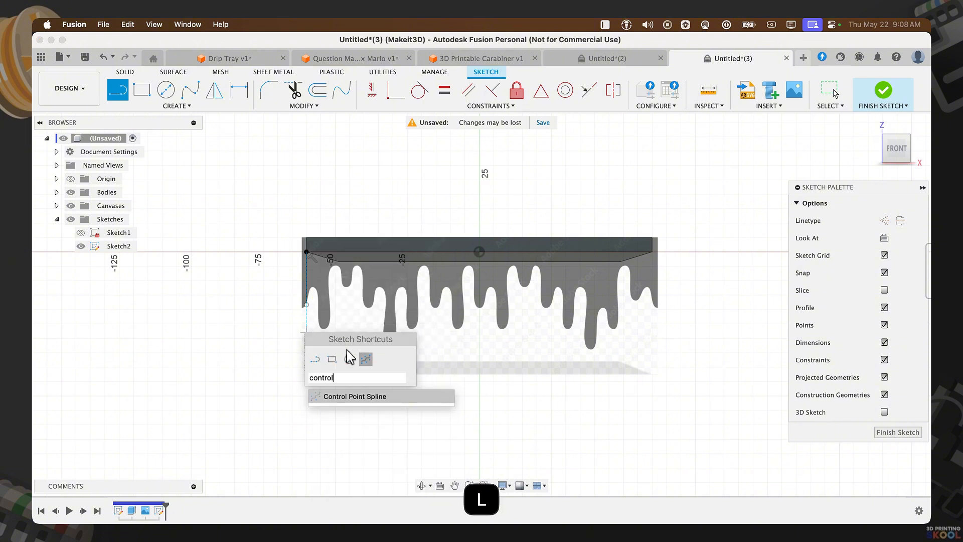
left_click(353, 396)
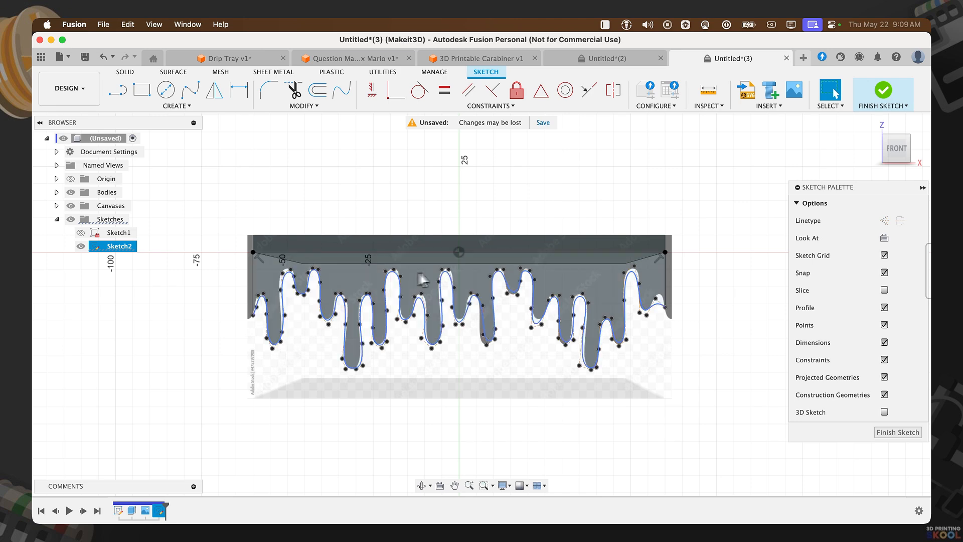
scroll("up", 3)
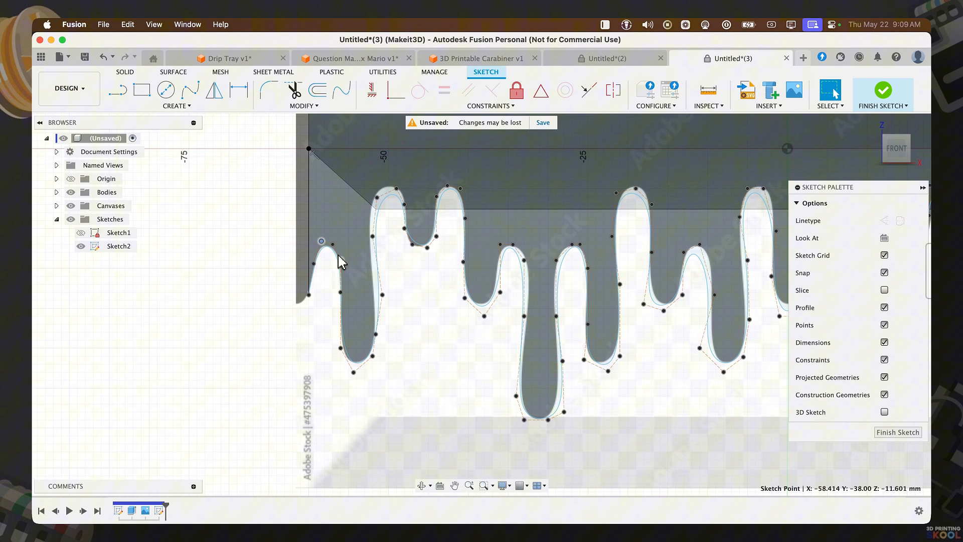
left_click(120, 246)
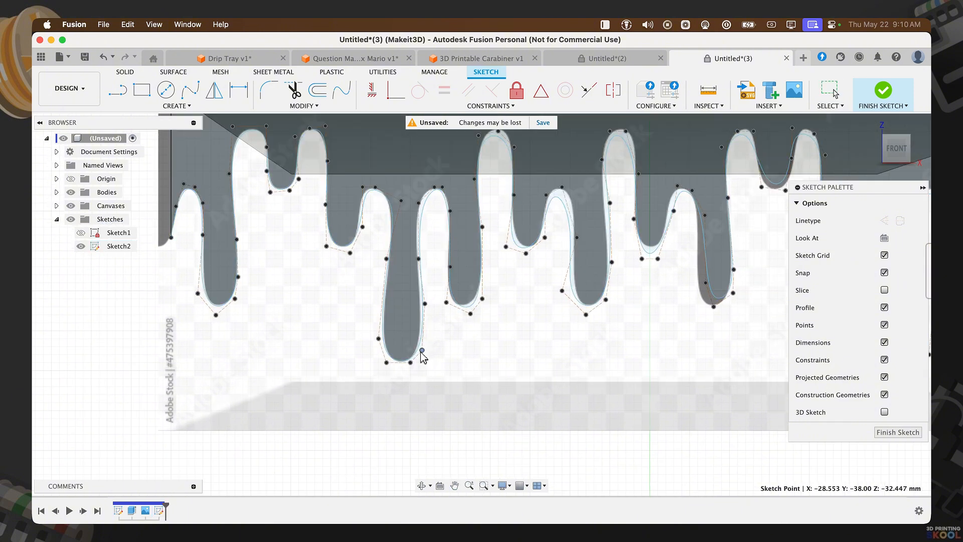
left_click(120, 246)
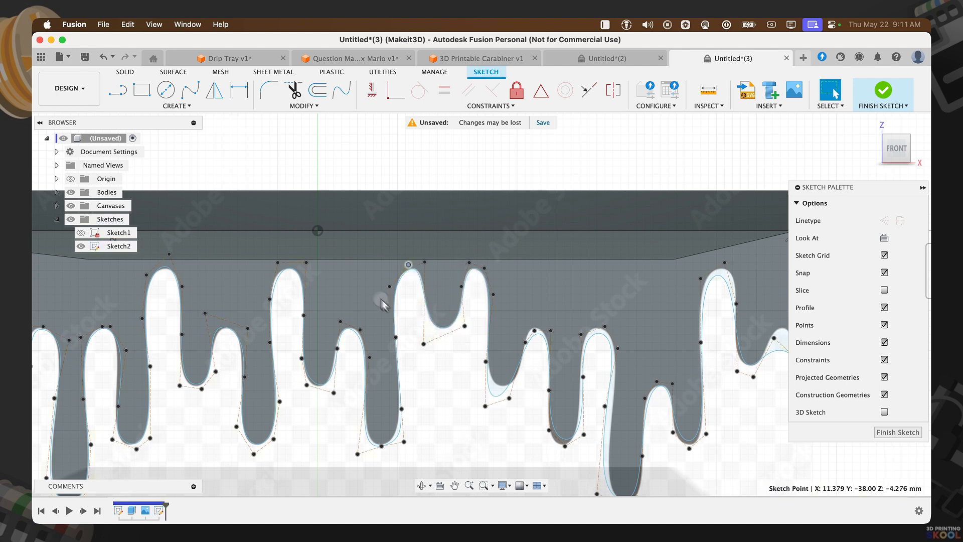
left_click(119, 246)
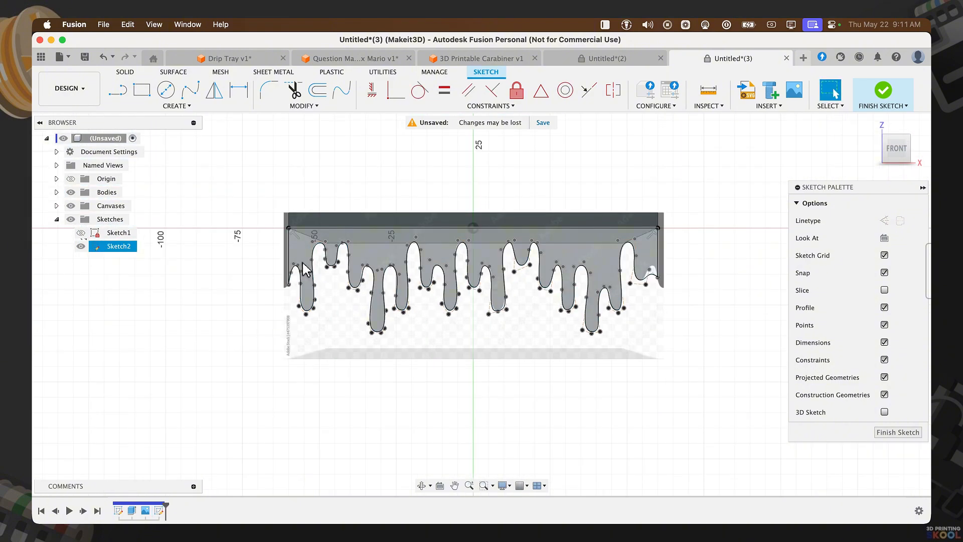
Step: Close the drip outline, extrude it -2.5 mm as a Join to the plate, and hide Sketch2
left_click(317, 265)
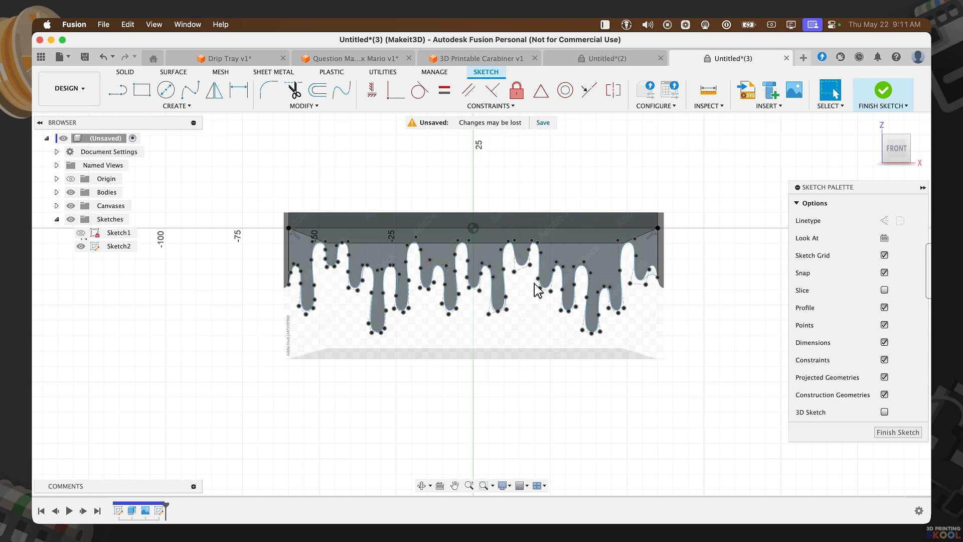
mouse_move(528, 326)
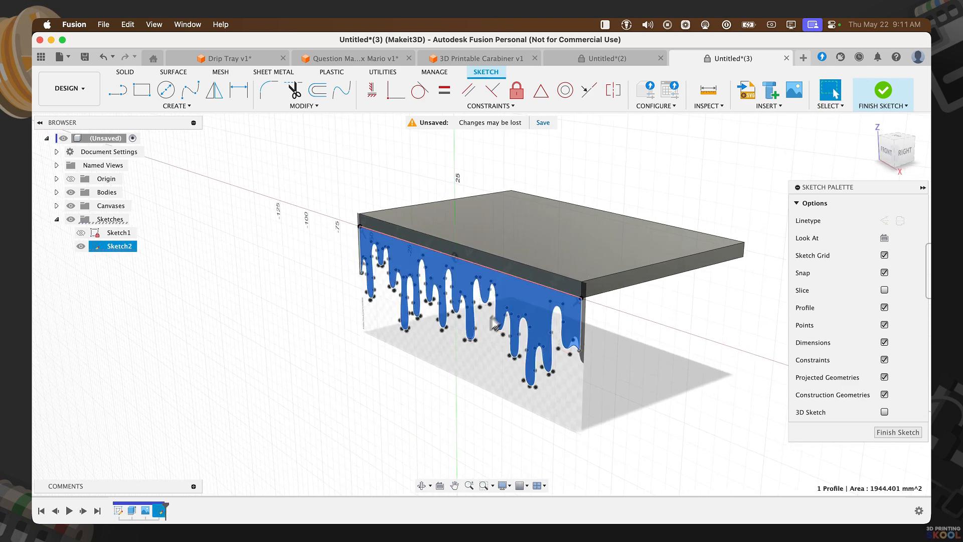
key("e")
type("-2.5")
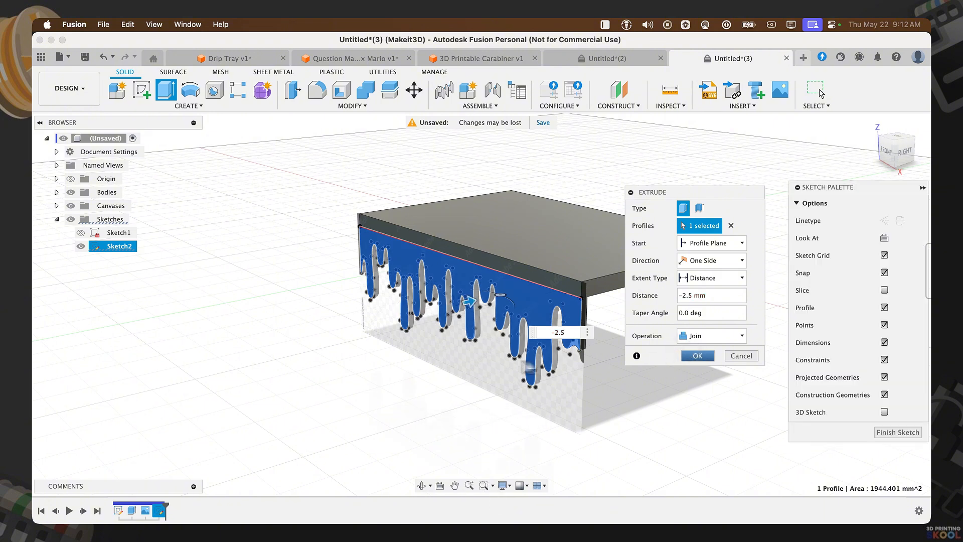
left_click(697, 355)
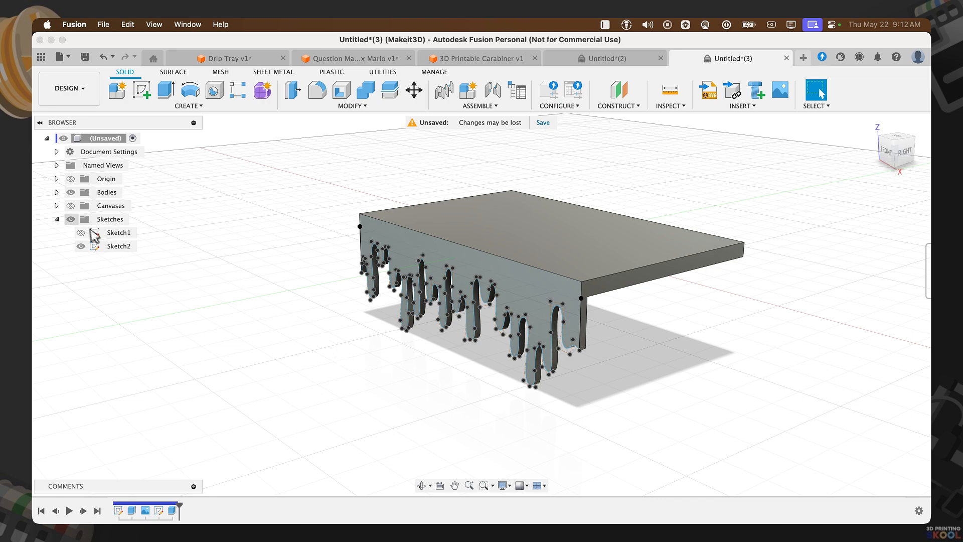
left_click(80, 246)
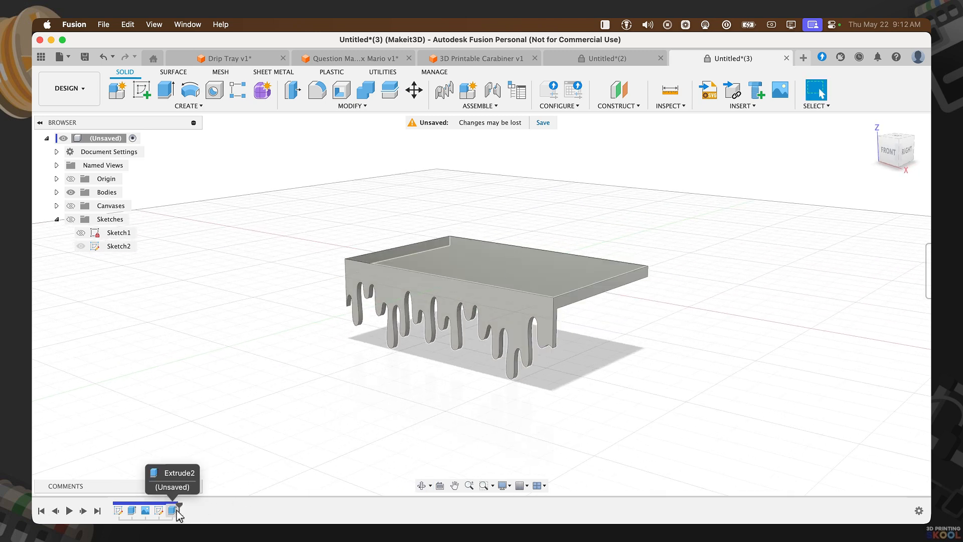
Step: Expand the Bodies folder in the Browser and select the Body1 solid
double_click(172, 511)
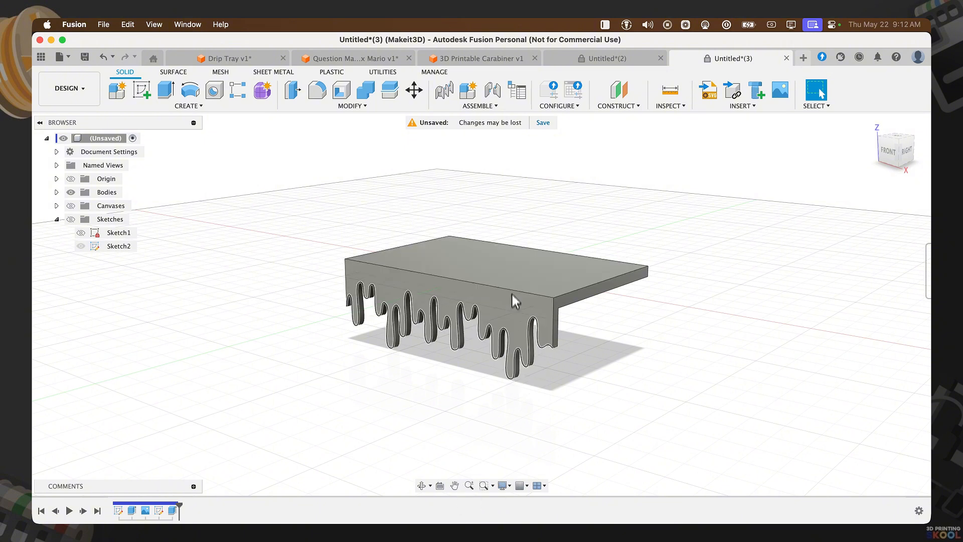
mouse_move(515, 279)
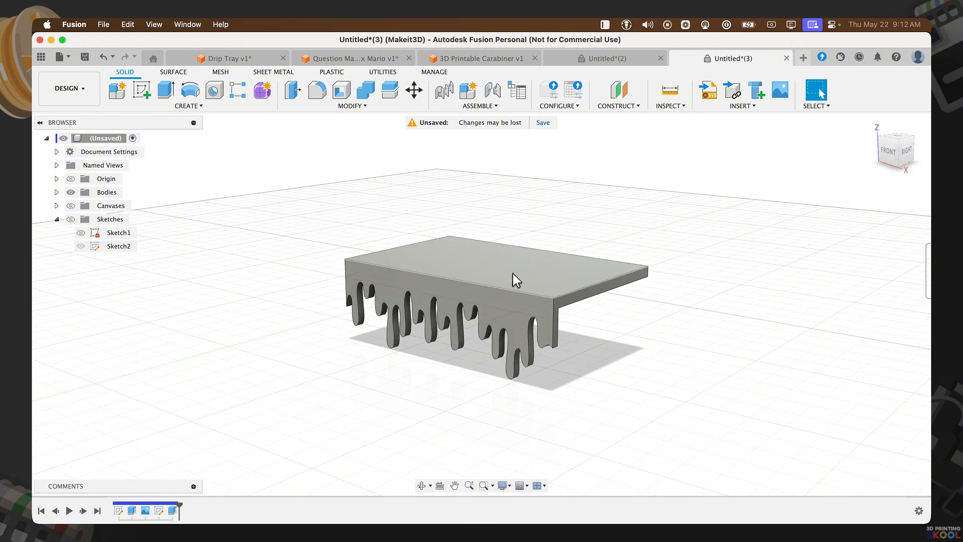
mouse_move(552, 274)
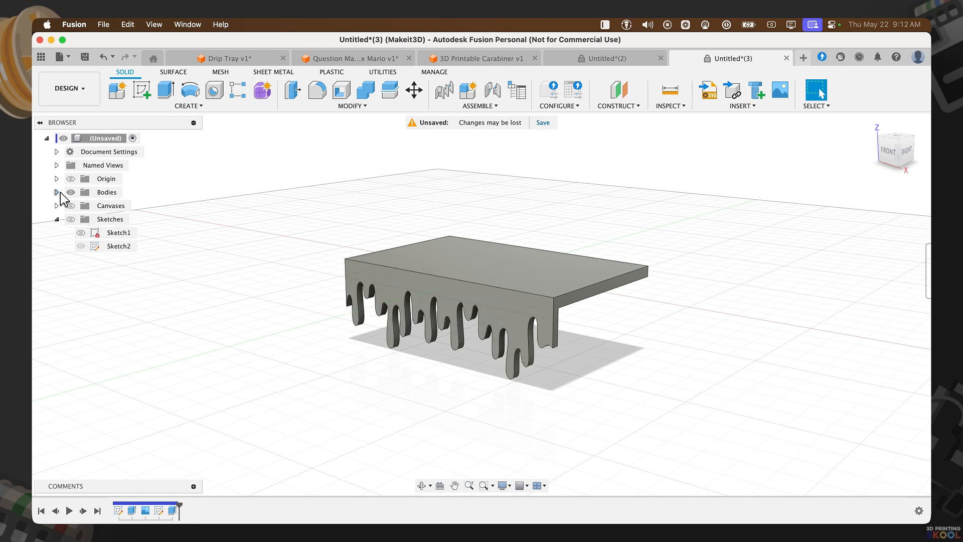
left_click(55, 192)
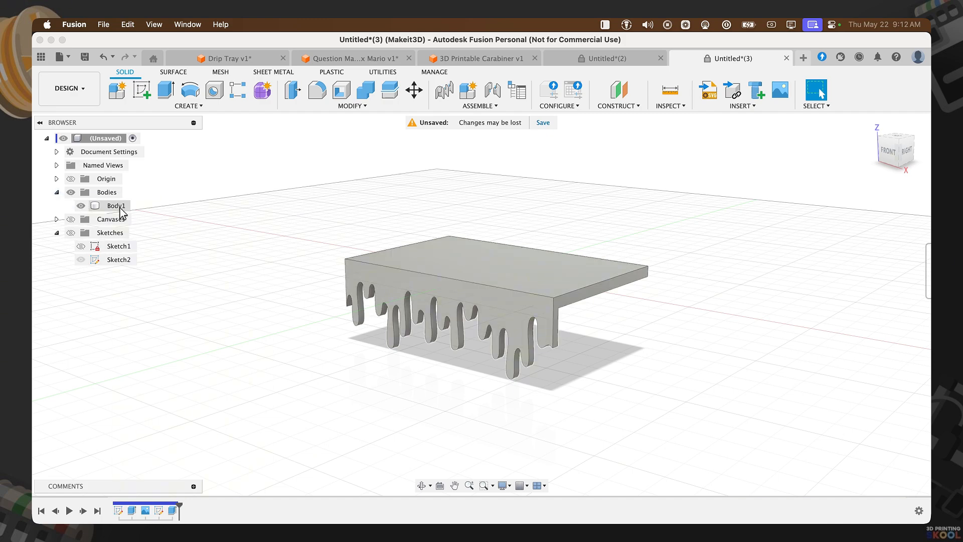
left_click(116, 206)
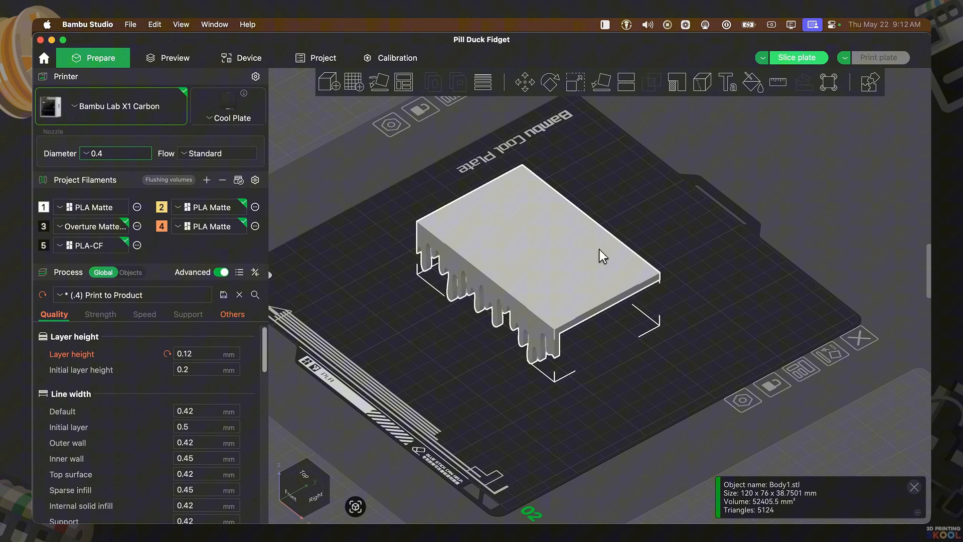
mouse_move(601, 89)
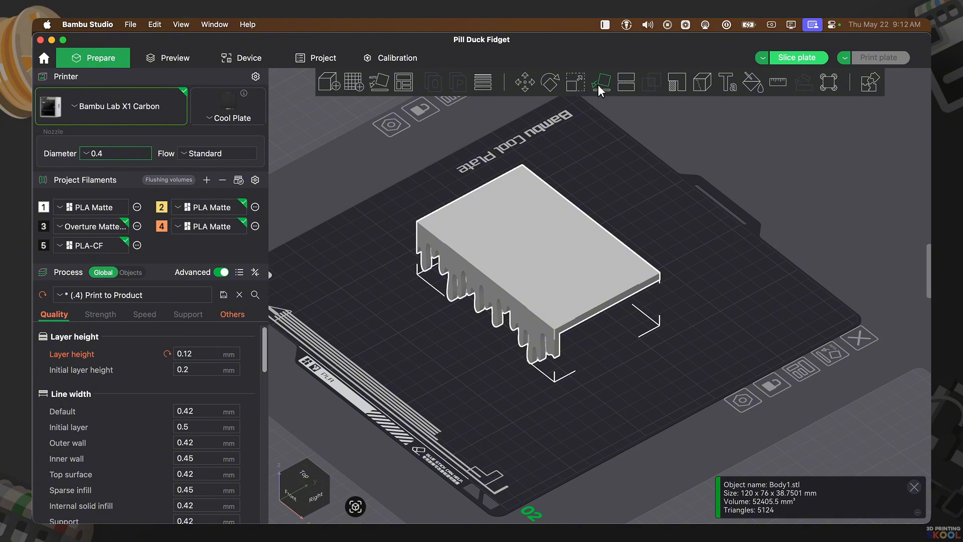
Step: Lay Body1 on its flat face and sync filament colours from the printer, dismissing the success message
key("Escape")
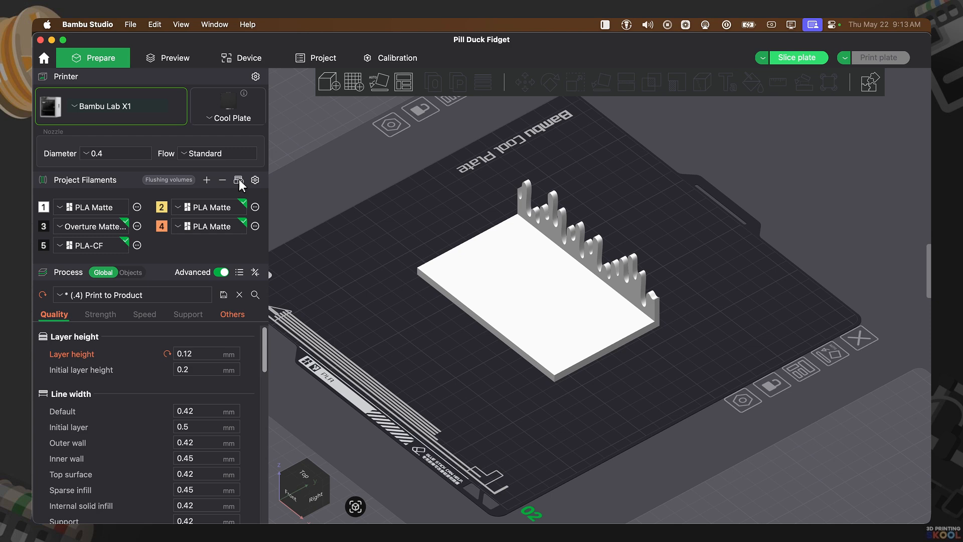
left_click(239, 180)
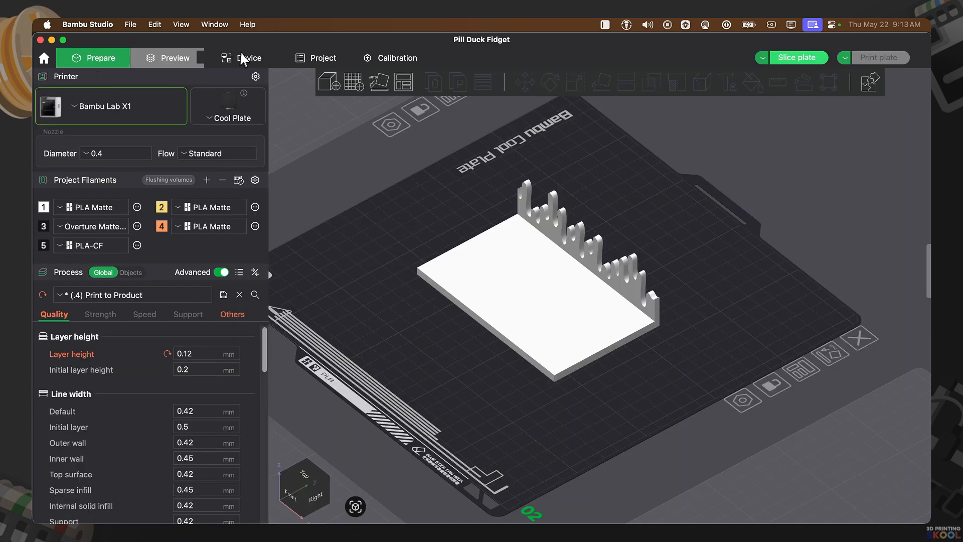
left_click(241, 57)
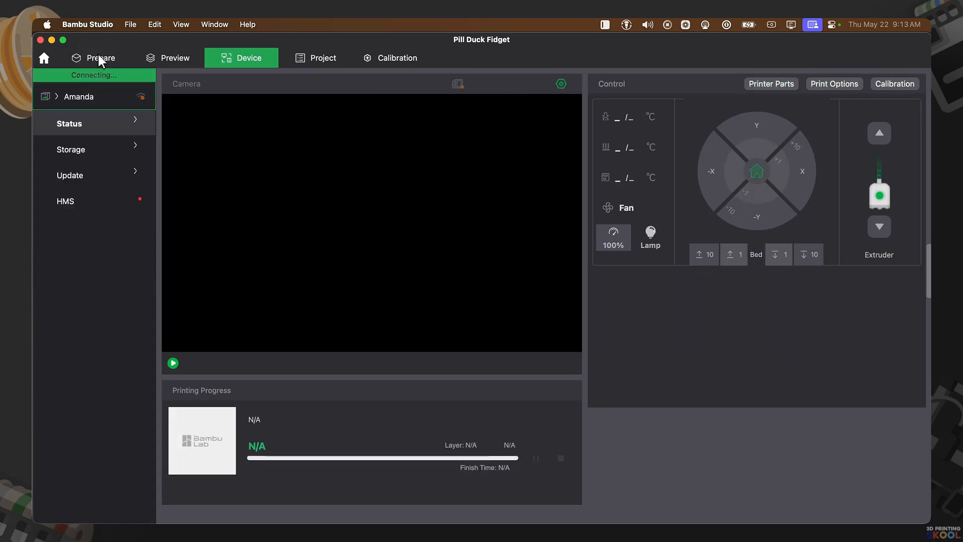
left_click(93, 57)
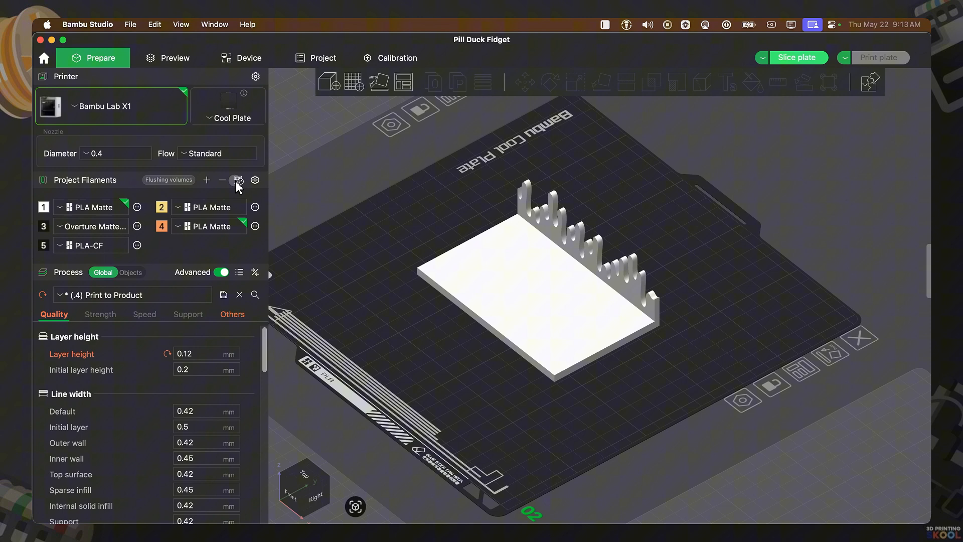
left_click(237, 179)
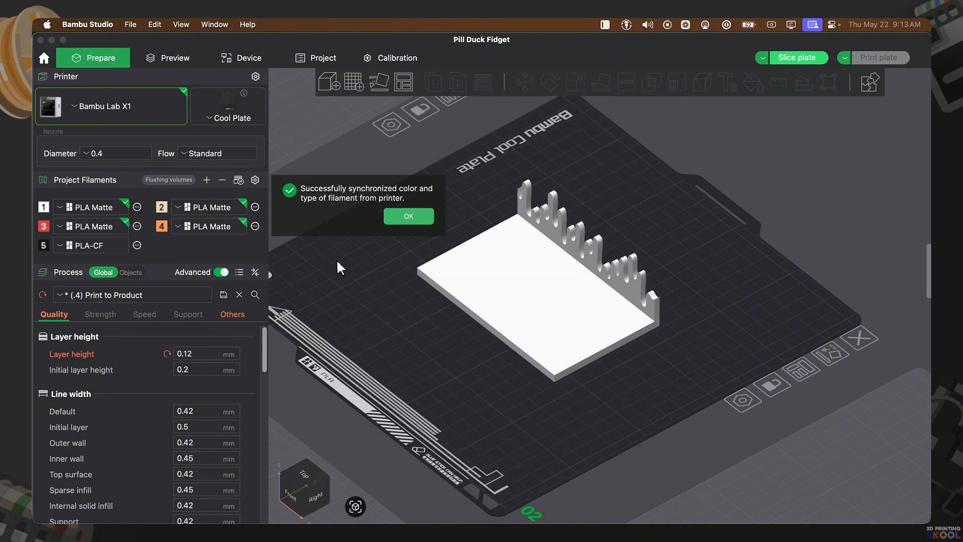
left_click(407, 216)
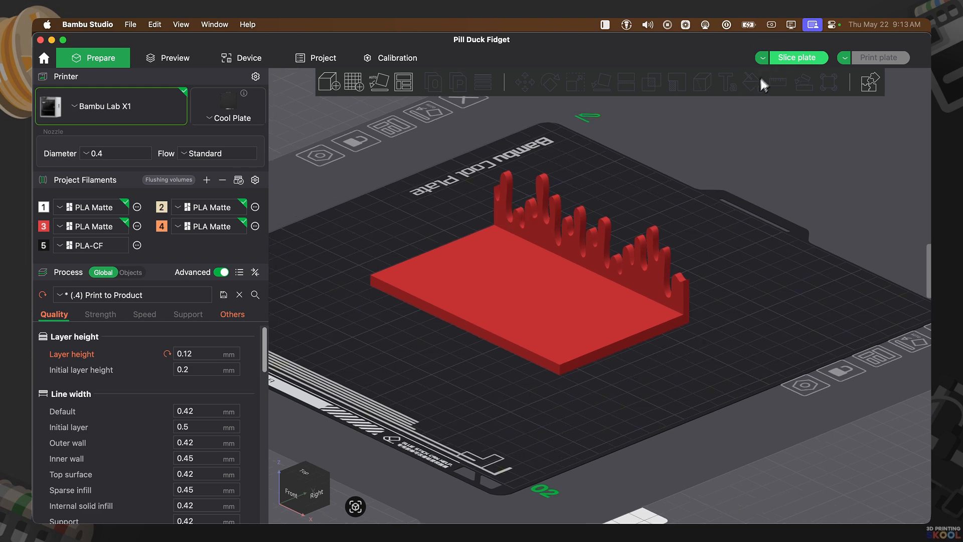
Step: Slice the shelf plate, then set the layer height to 0.2 mm
left_click(798, 57)
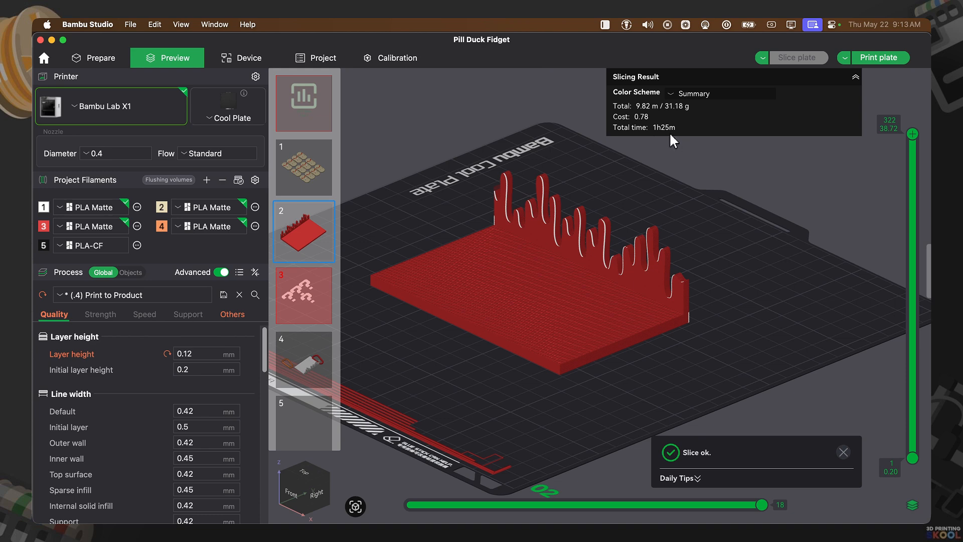
mouse_move(681, 117)
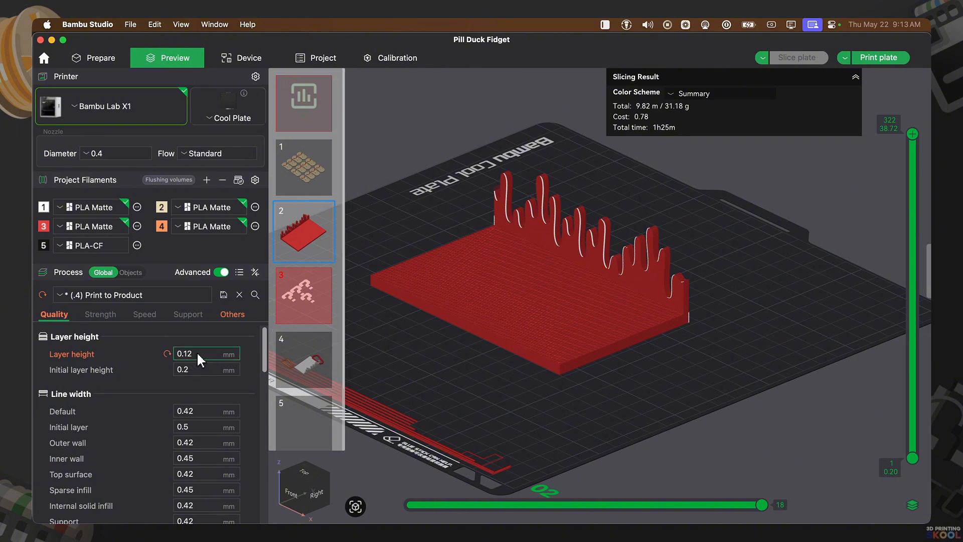
triple_click(184, 353)
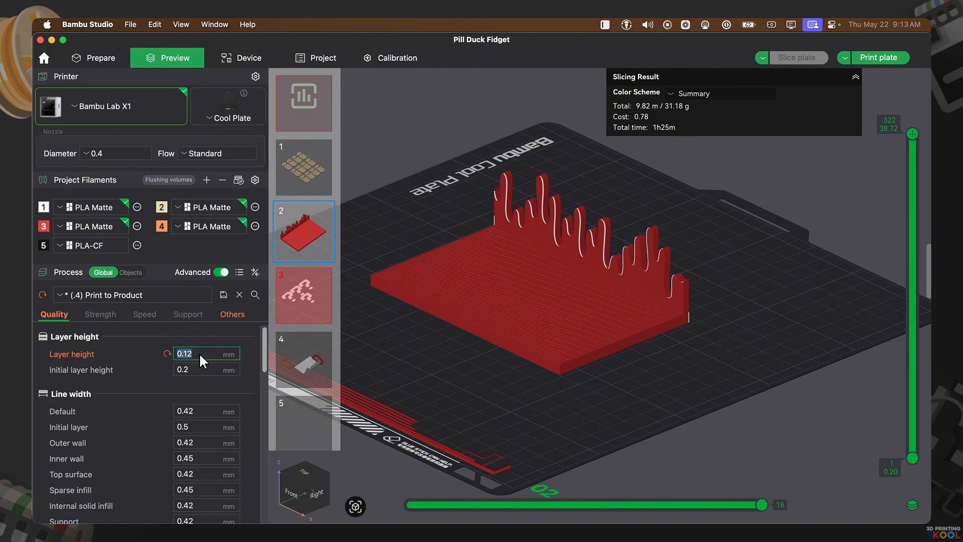
type("0.2")
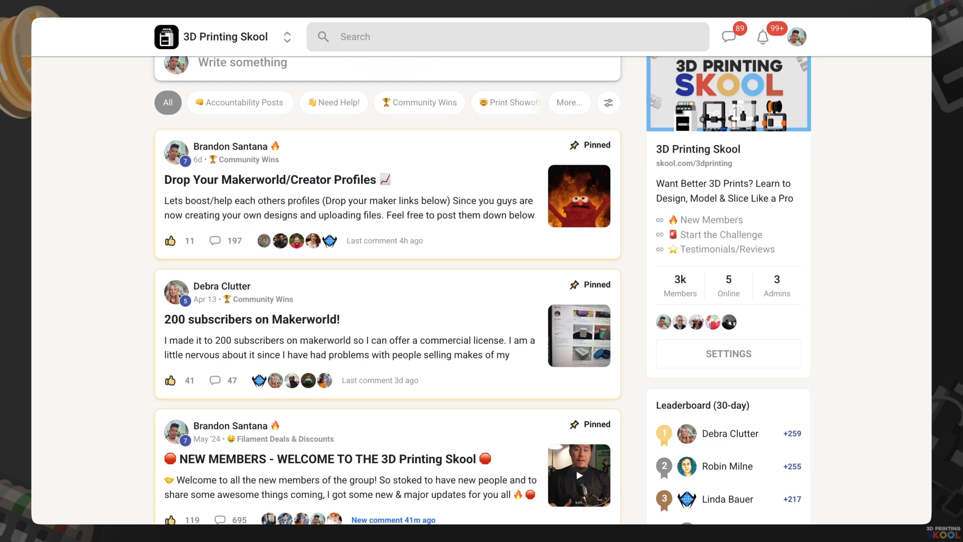
Step: Browse the community feed, then enter the Classroom's Design Challenge course at the Day 1: Phone Stand lesson
scroll("down", 3)
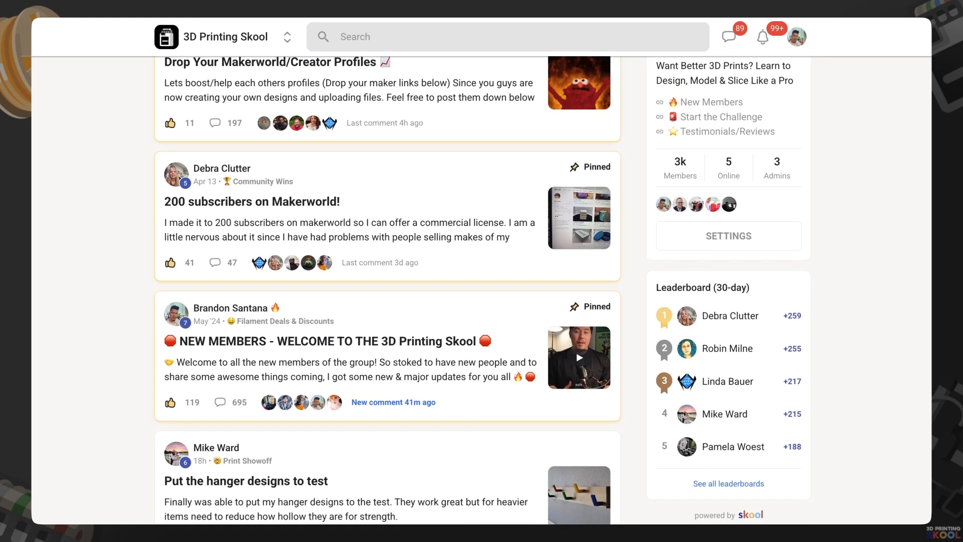
scroll("down", 3)
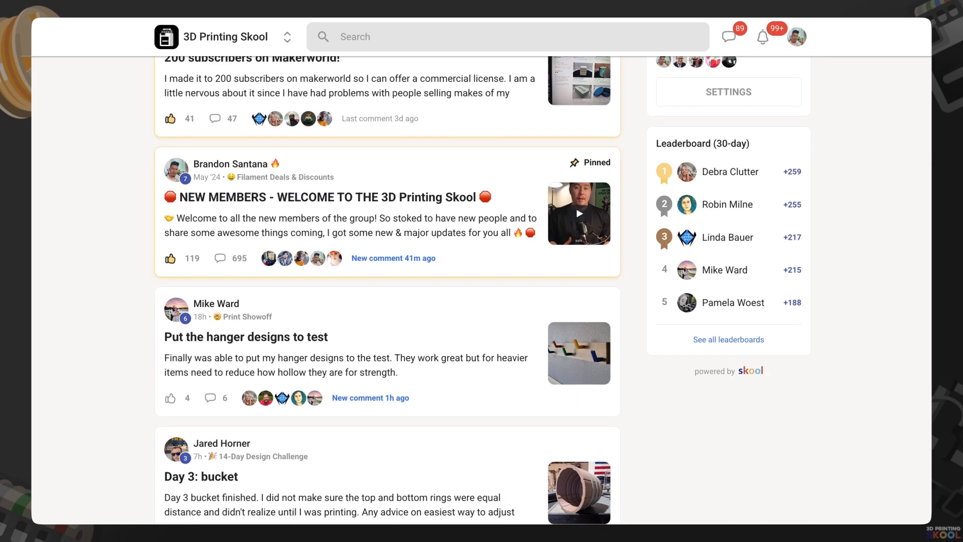
left_click(205, 13)
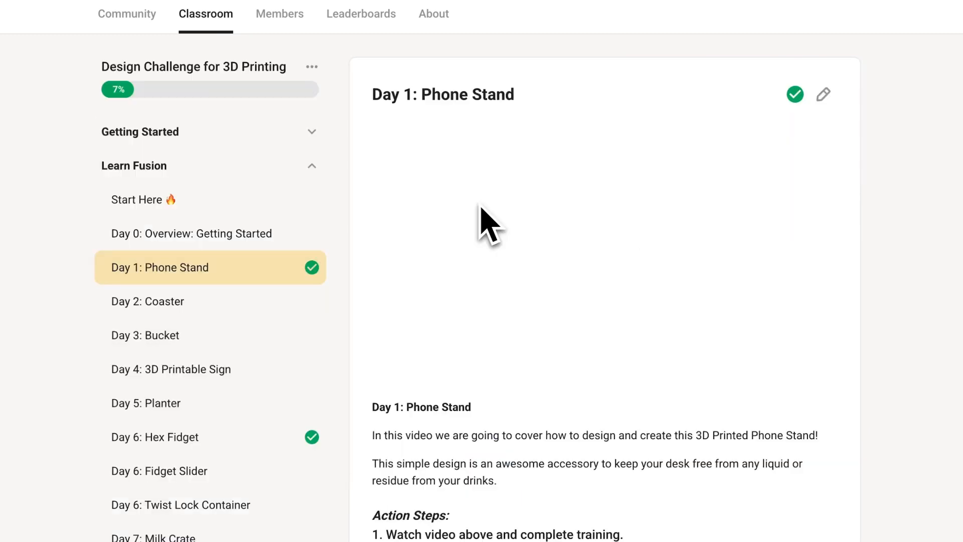